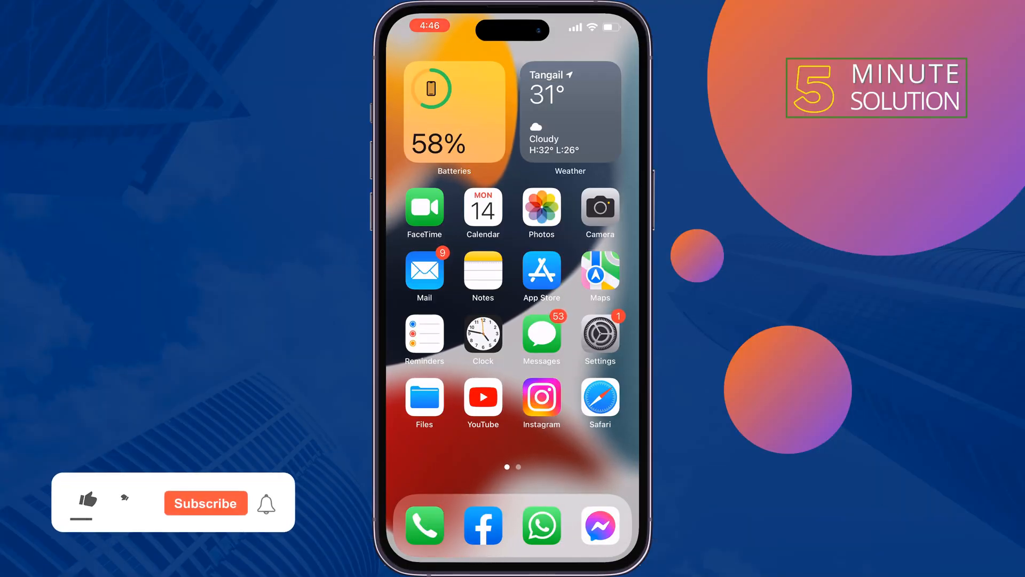
Launch the App Store from the Home Screen.
{"action": "left_click", "coordinate": [85, 503]}
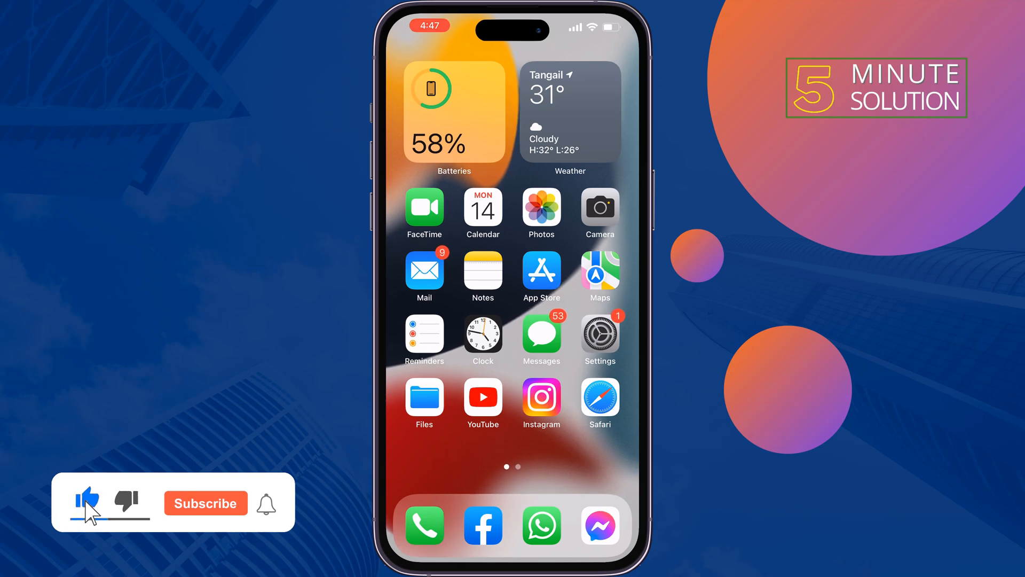
{"action": "left_click", "coordinate": [206, 503]}
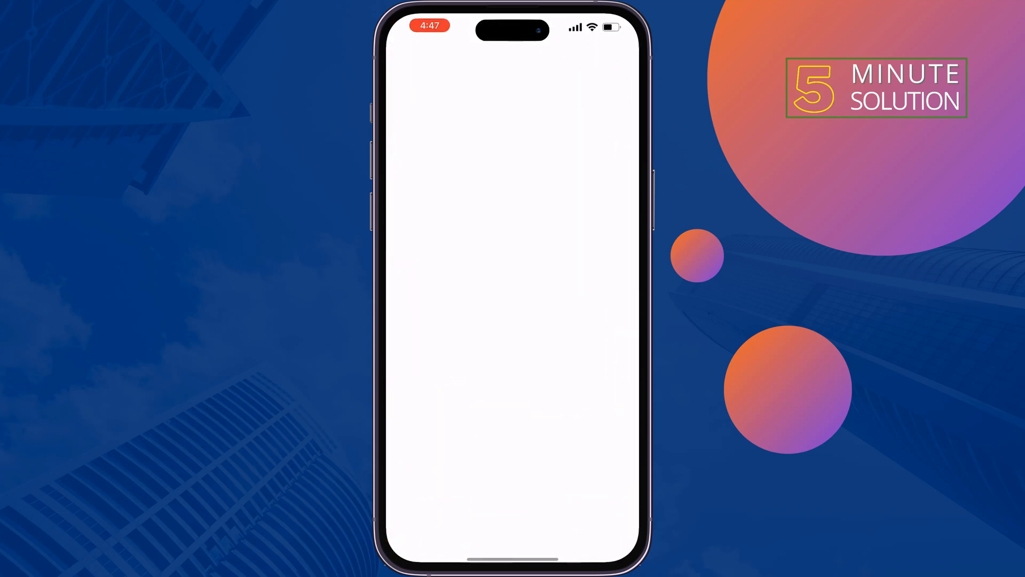
Search the App Store for 'apk downloader' and get the Apk Downloader for ApkOnline app.
{"action": "left_click", "coordinate": [615, 532]}
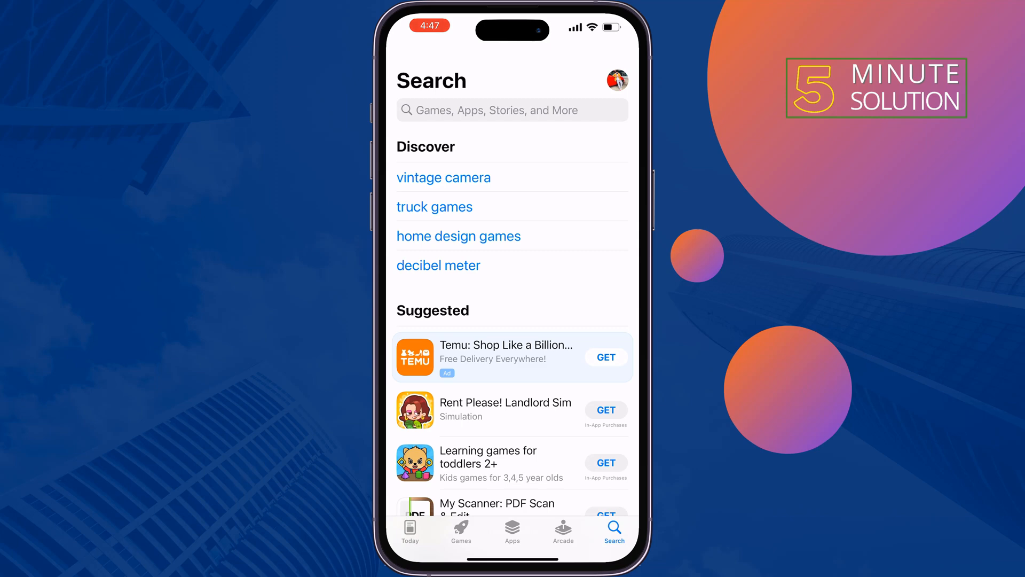
{"action": "left_click", "coordinate": [511, 110]}
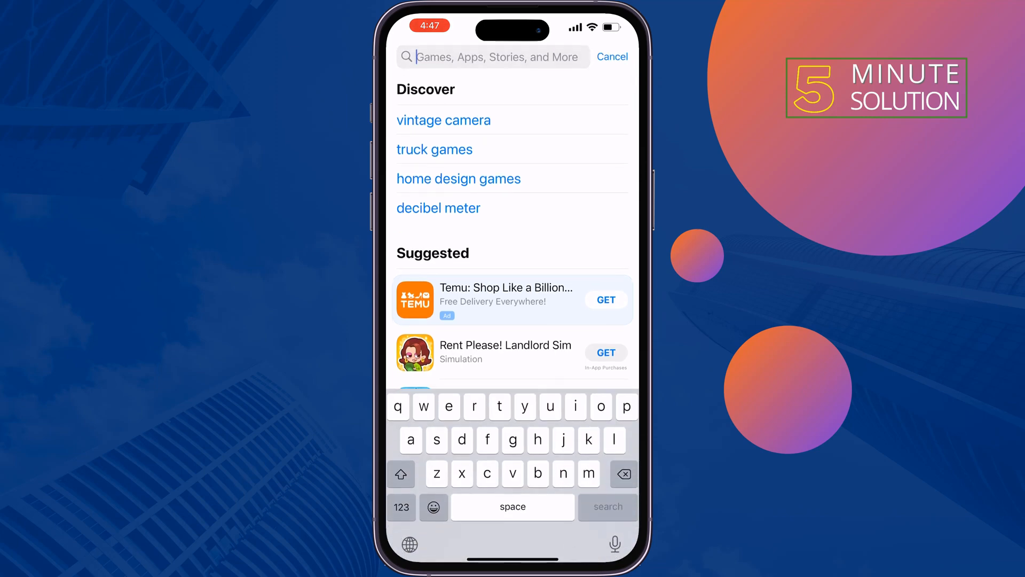
{"action": "type", "text": "apk"}
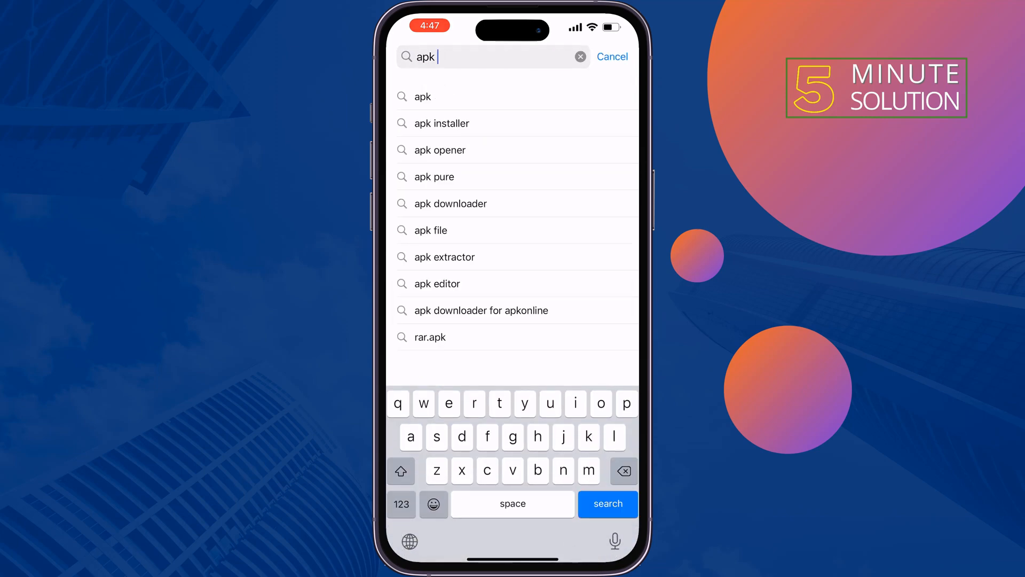
{"action": "left_click", "coordinate": [450, 203]}
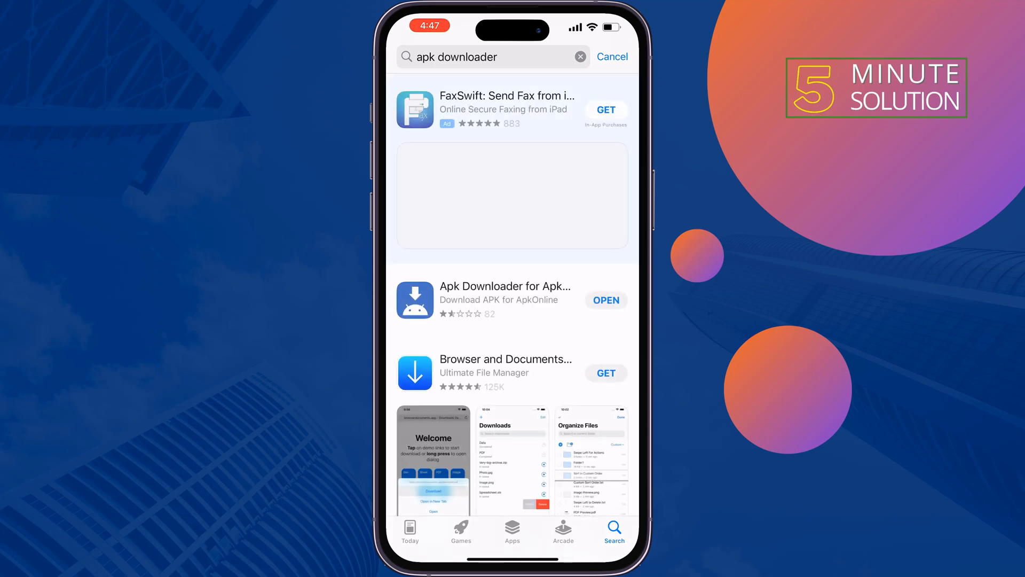
{"action": "left_click", "coordinate": [504, 300]}
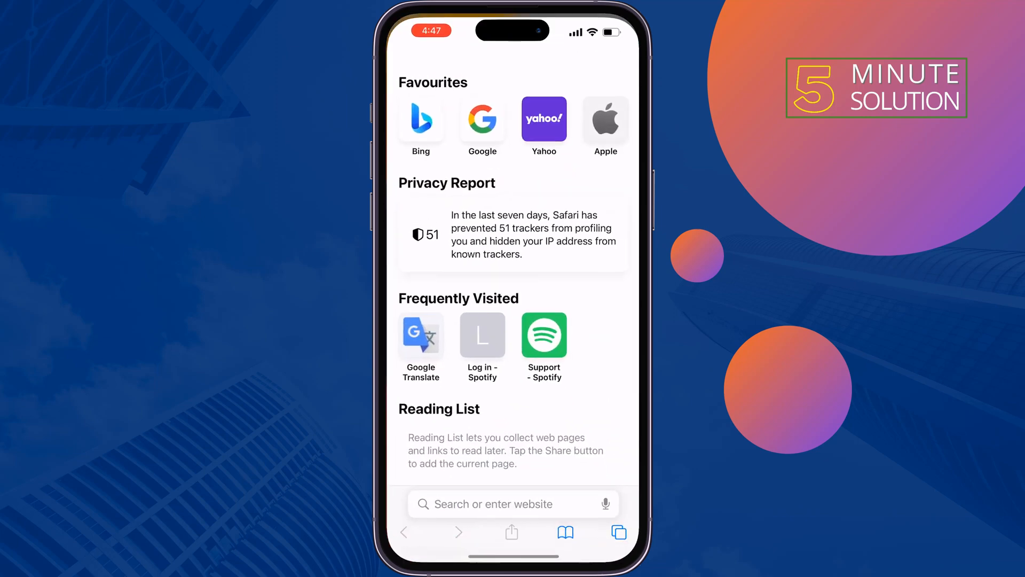
Navigate Safari to apkfiles.com via the address bar.
{"action": "left_click", "coordinate": [512, 504]}
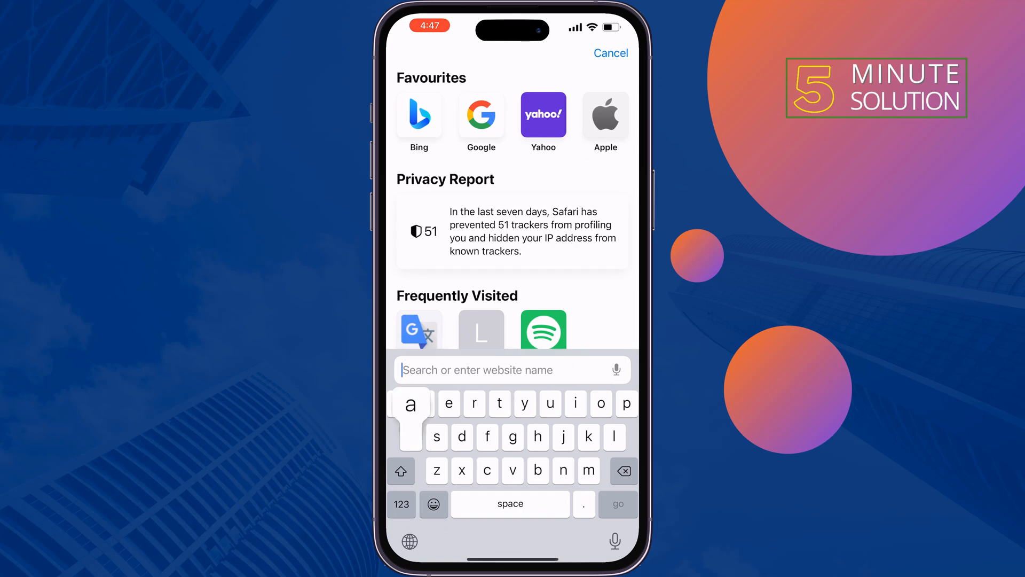
{"action": "type", "text": "apkfiles.com"}
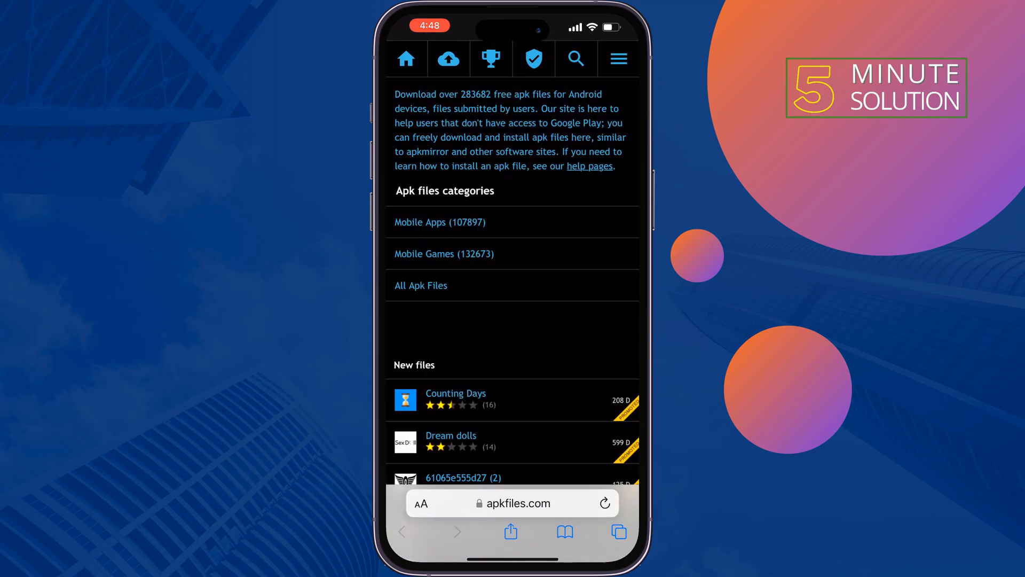
Browse the apkfiles.com home page and bring up its apk search page.
{"action": "scroll", "scroll_direction": "up", "scroll_amount": 3}
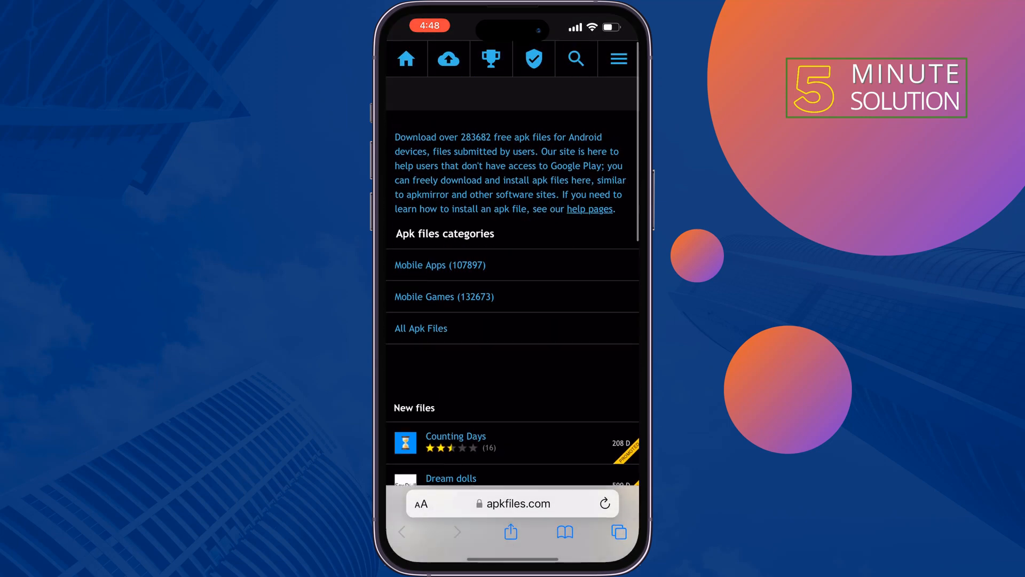
{"action": "scroll", "scroll_direction": "down", "scroll_amount": 3}
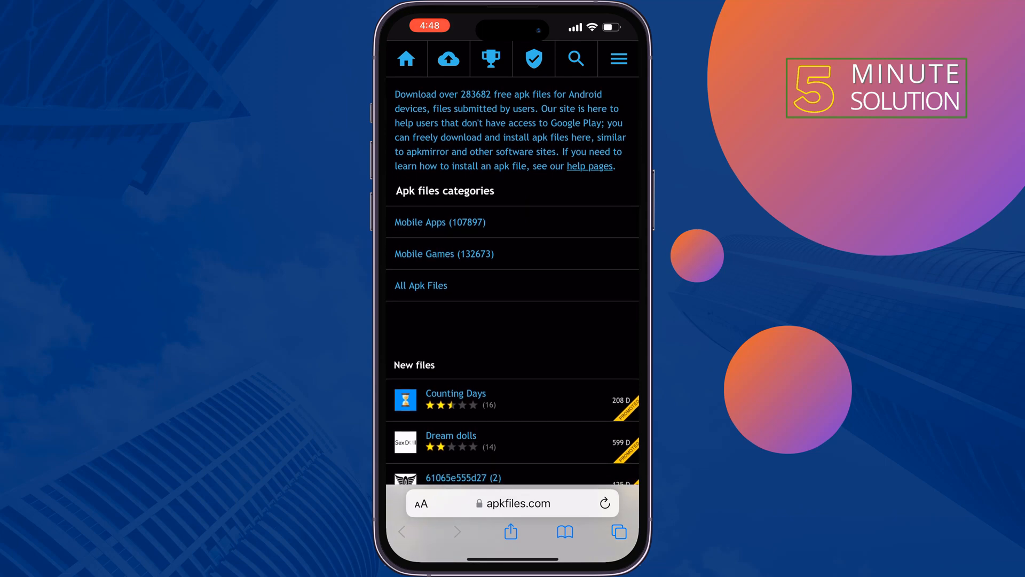
{"action": "left_click", "coordinate": [576, 58]}
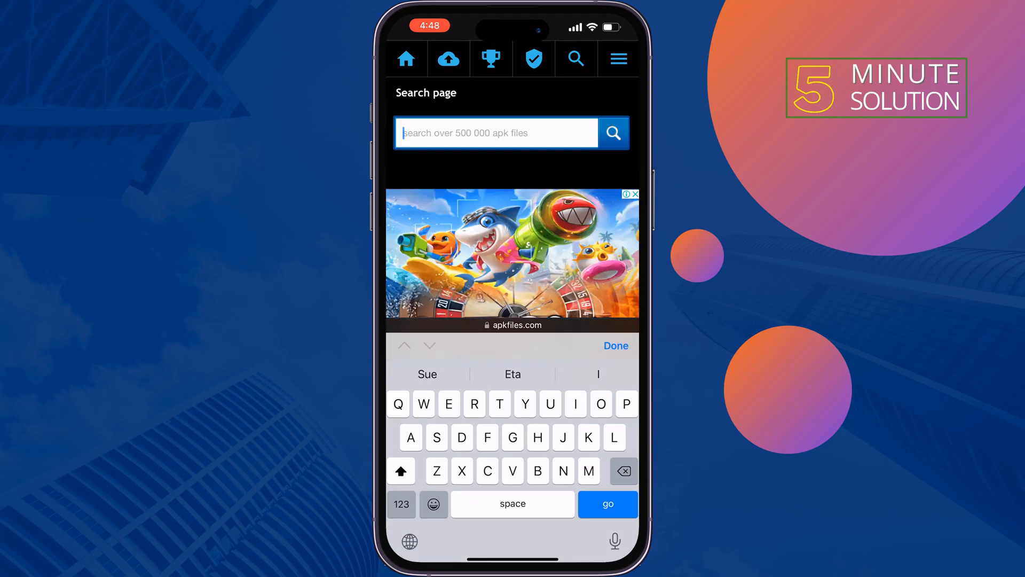
Search apkfiles.com for 'Facebook lite' and review the listed apk versions.
{"action": "type", "text": "Facebook lite"}
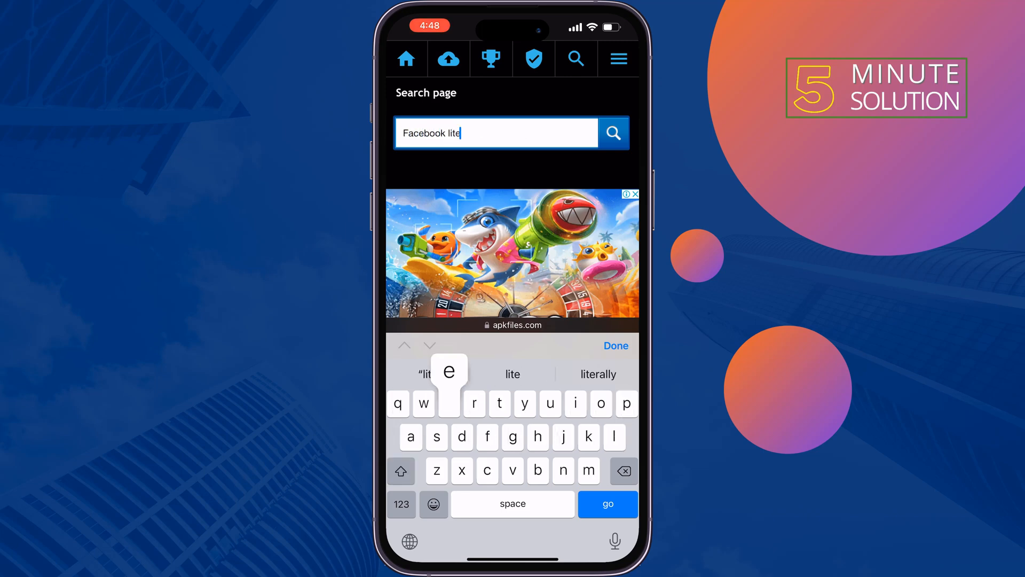
{"action": "left_click", "coordinate": [614, 133]}
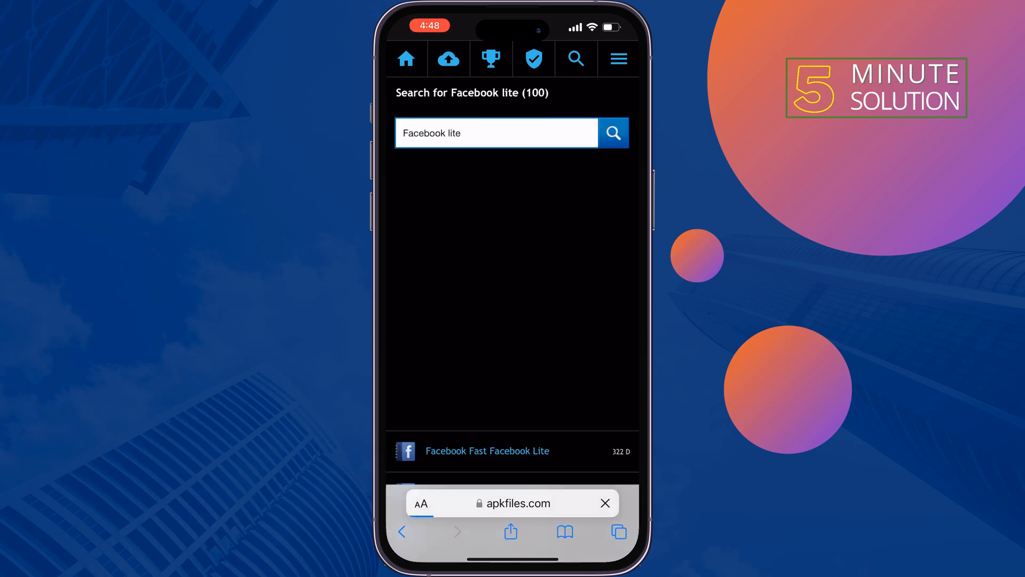
{"action": "scroll", "scroll_direction": "down", "scroll_amount": 3}
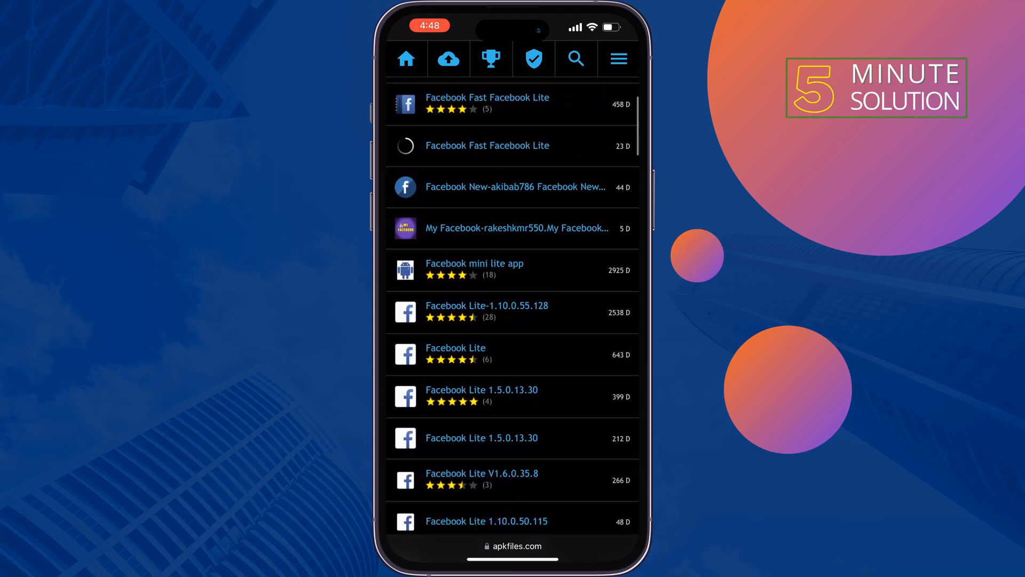
Download the Facebook Lite apk (285.3 KB) from its apkfiles.com file page.
{"action": "left_click", "coordinate": [455, 348]}
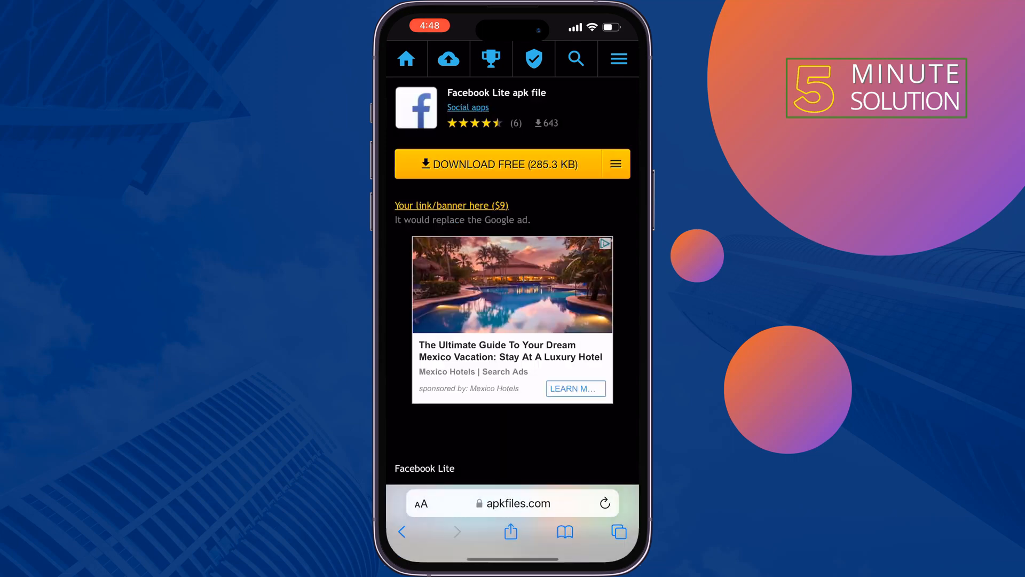
{"action": "left_click", "coordinate": [498, 165]}
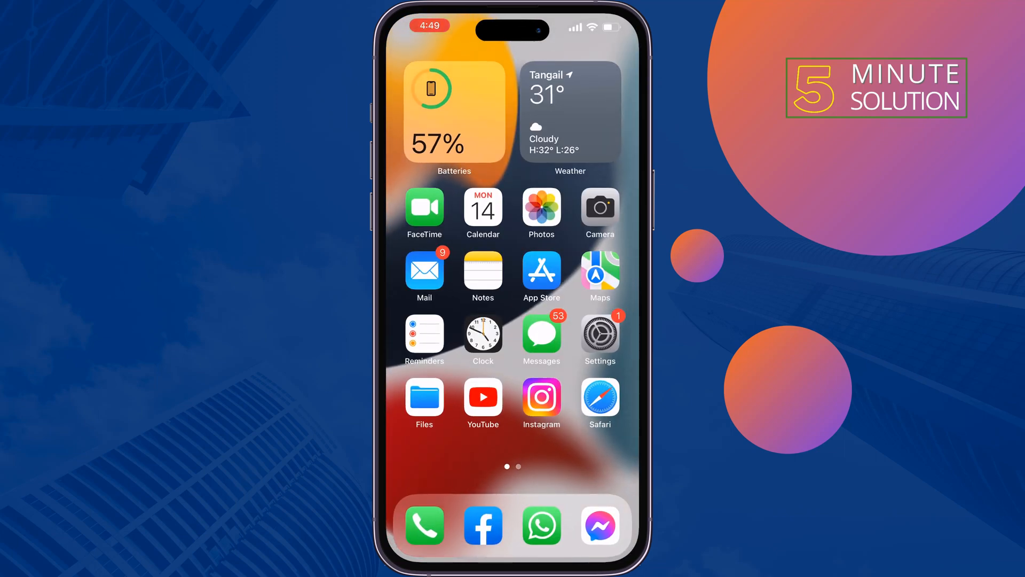
Browse the iCloud Drive folders in Files for the downloaded apk.
{"action": "left_click", "coordinate": [425, 396]}
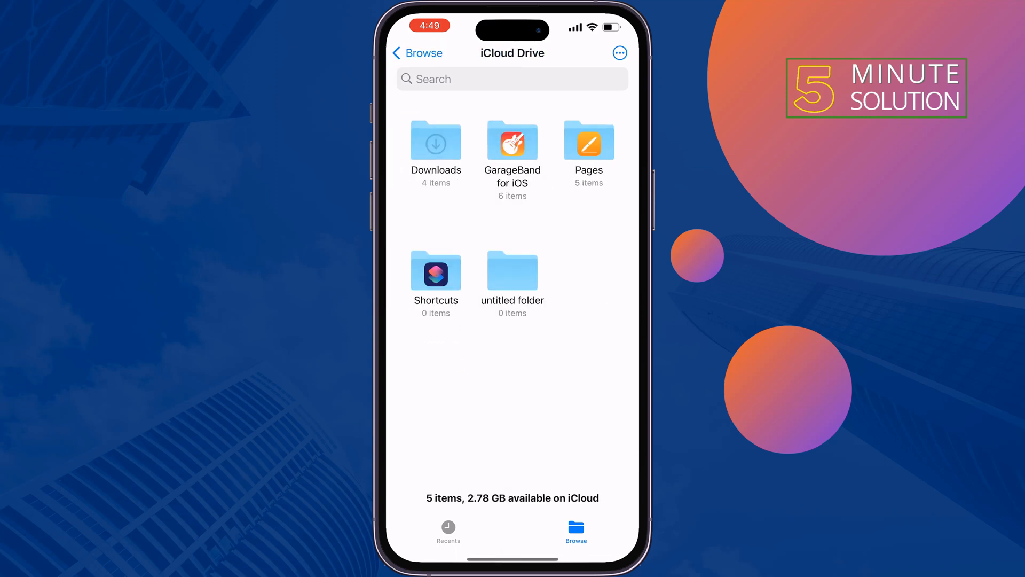
{"action": "left_click", "coordinate": [416, 53]}
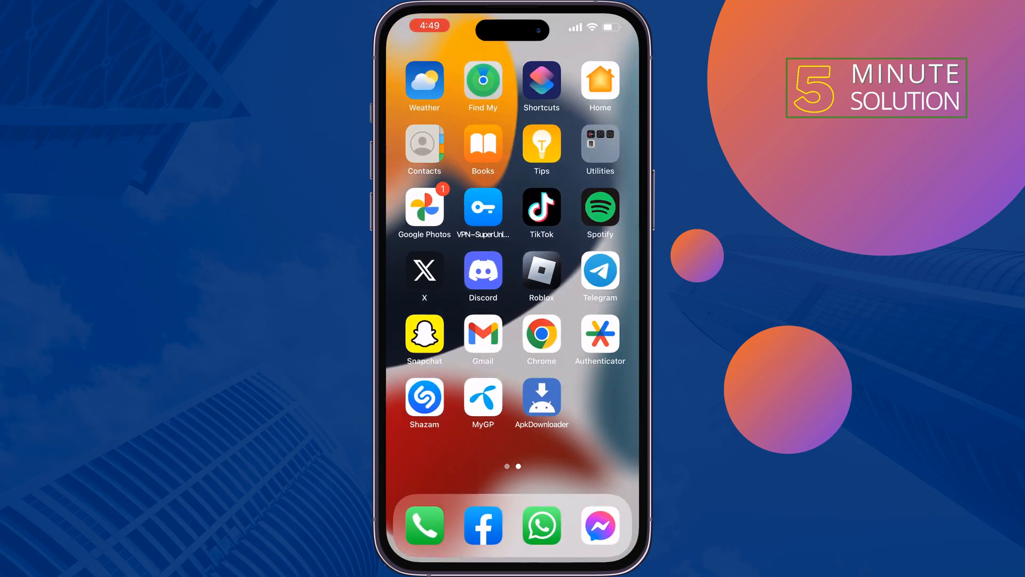
Launch ApkDownloader and show its section menu with Local files.
{"action": "left_click", "coordinate": [542, 395]}
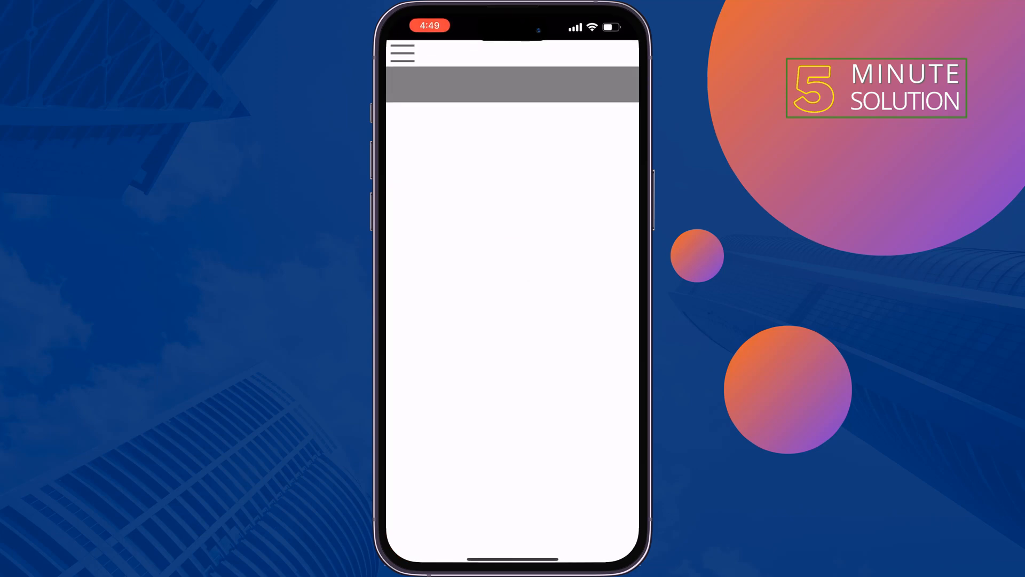
{"action": "left_click", "coordinate": [403, 56]}
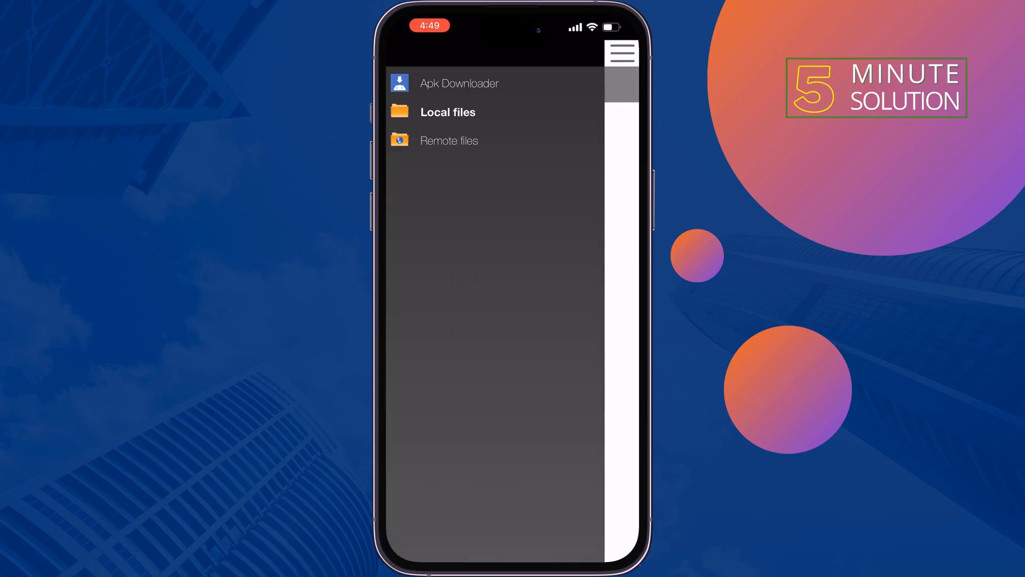